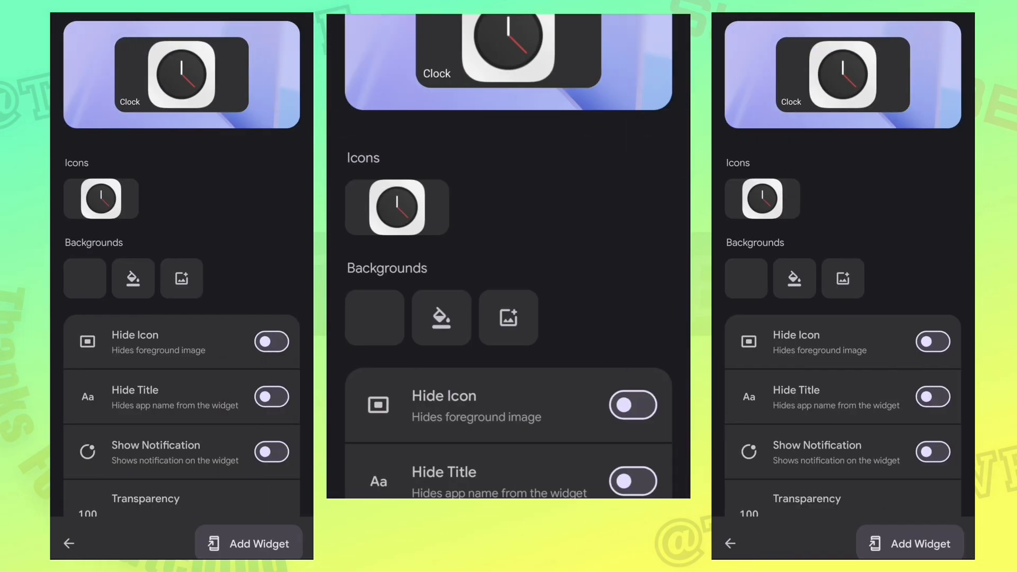
Add the Clock app icon widget to the home screen with its default settings.
scroll(down, 3)
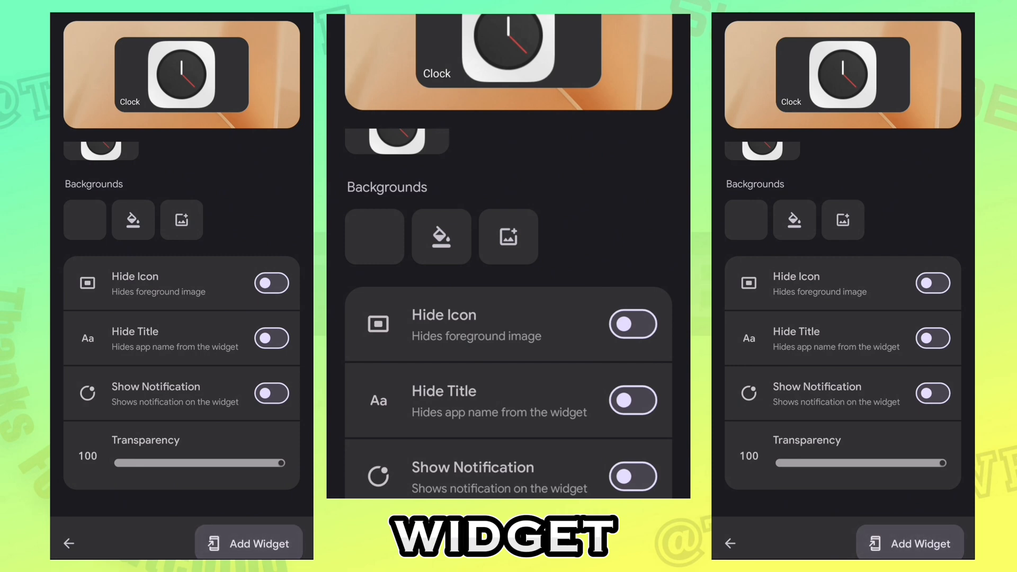
click(248, 542)
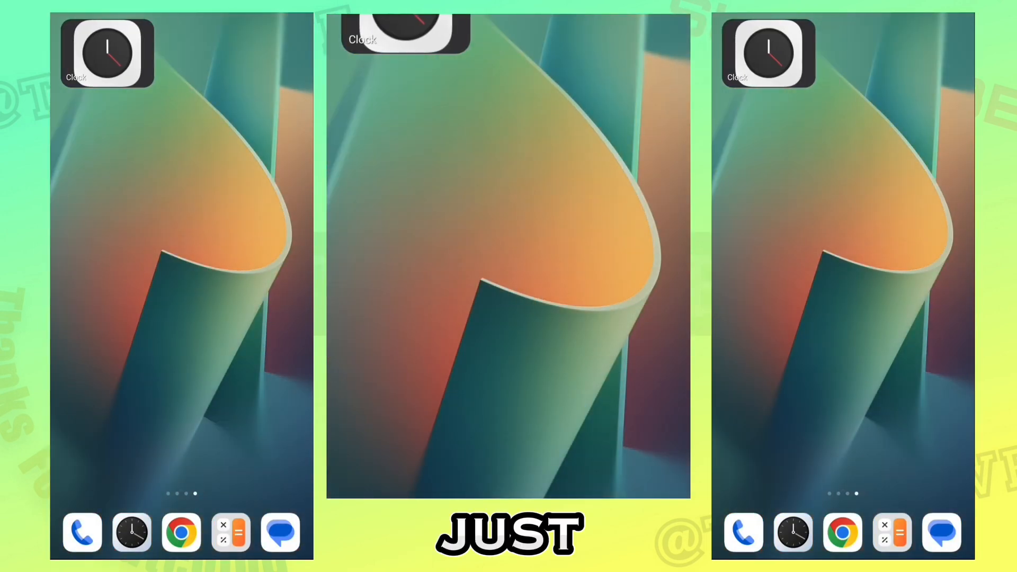